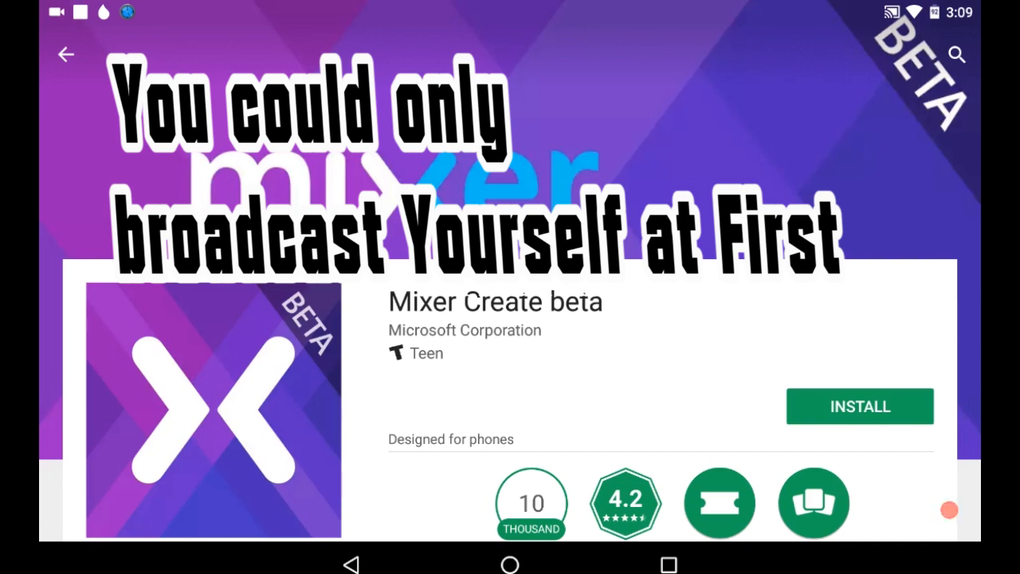
Step: Search Google Play for 'mixer' to list Mixer Create beta and Mixer – Interactive Streaming
{"action": "left_click", "coordinate": [956, 54]}
{"action": "type", "text": "m"}
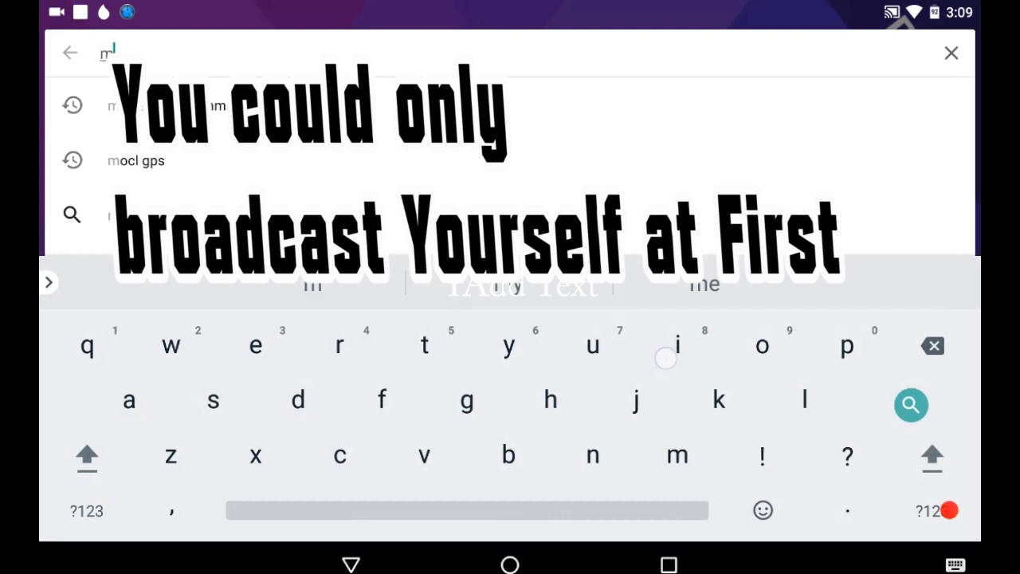
{"action": "type", "text": "ixer"}
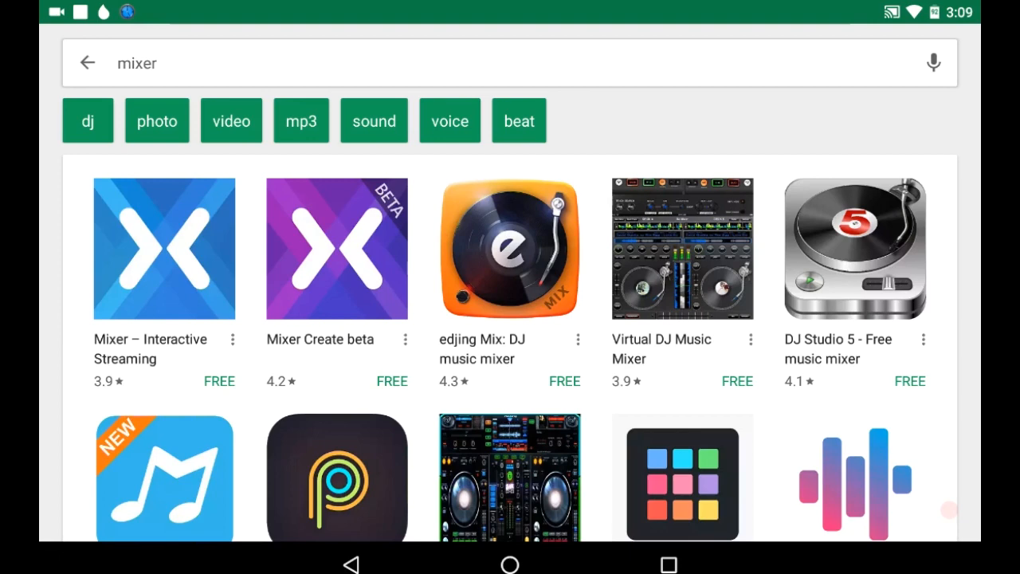
Step: Open the Mixer Create beta listing and scroll down through its description and screenshots
{"action": "left_click", "coordinate": [336, 249]}
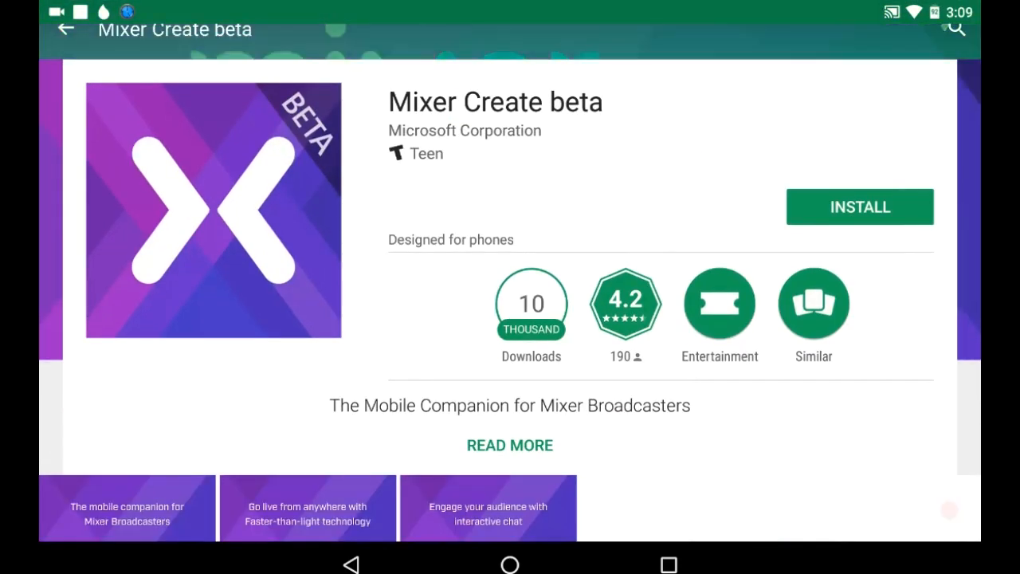
{"action": "scroll", "scroll_direction": "down", "scroll_amount": 3}
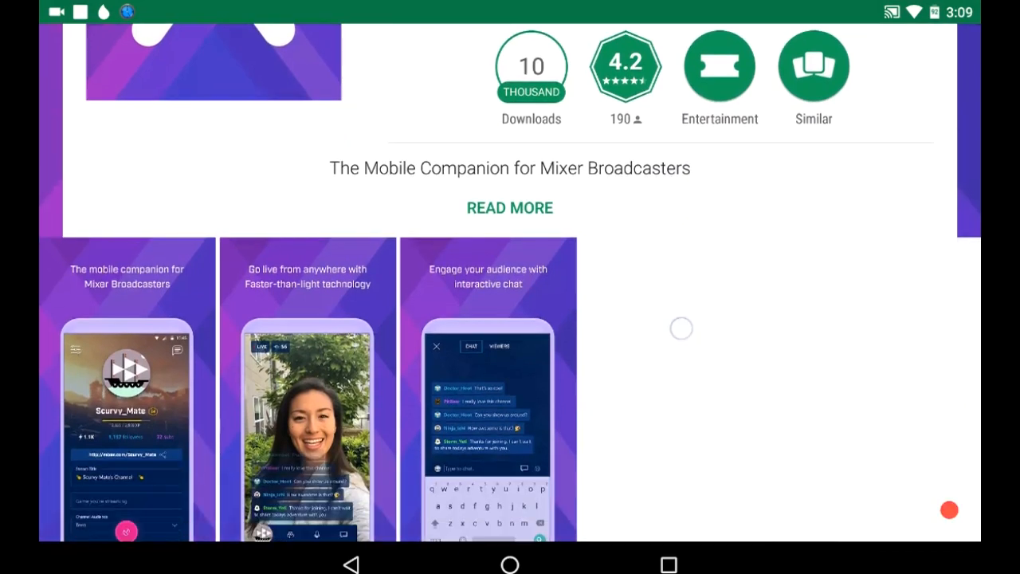
{"action": "scroll", "scroll_direction": "down", "scroll_amount": 3}
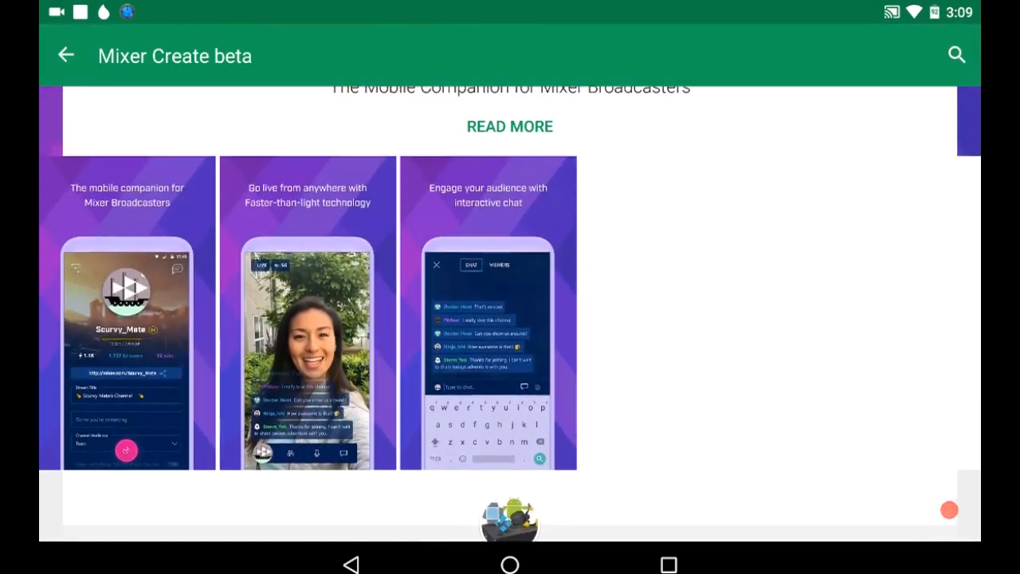
{"action": "scroll", "scroll_direction": "down", "scroll_amount": 3}
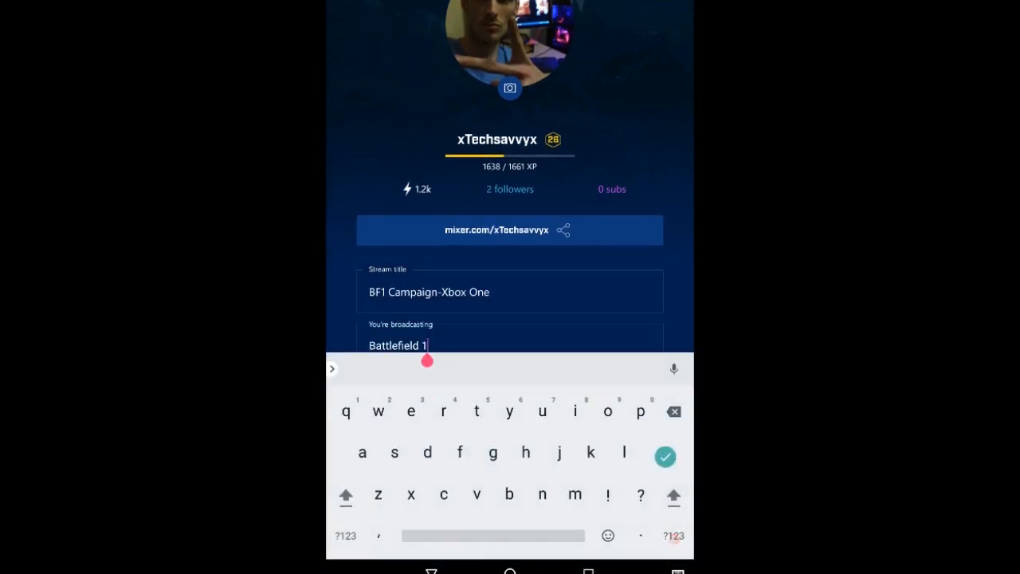
Step: Finish the Battlefield 1 game name and set Channel Audience to Teen
{"action": "left_click", "coordinate": [664, 457]}
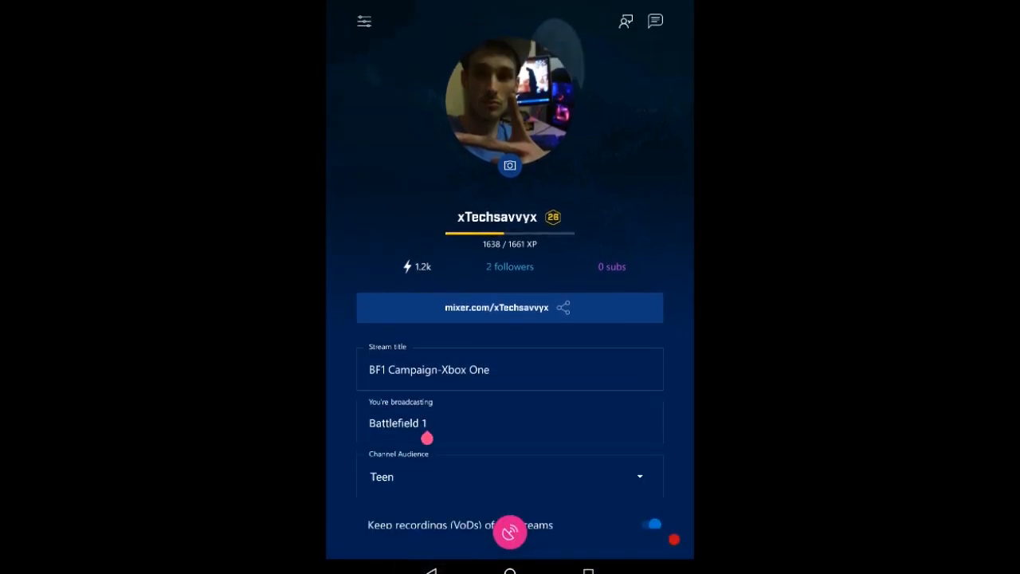
{"action": "left_click", "coordinate": [508, 477]}
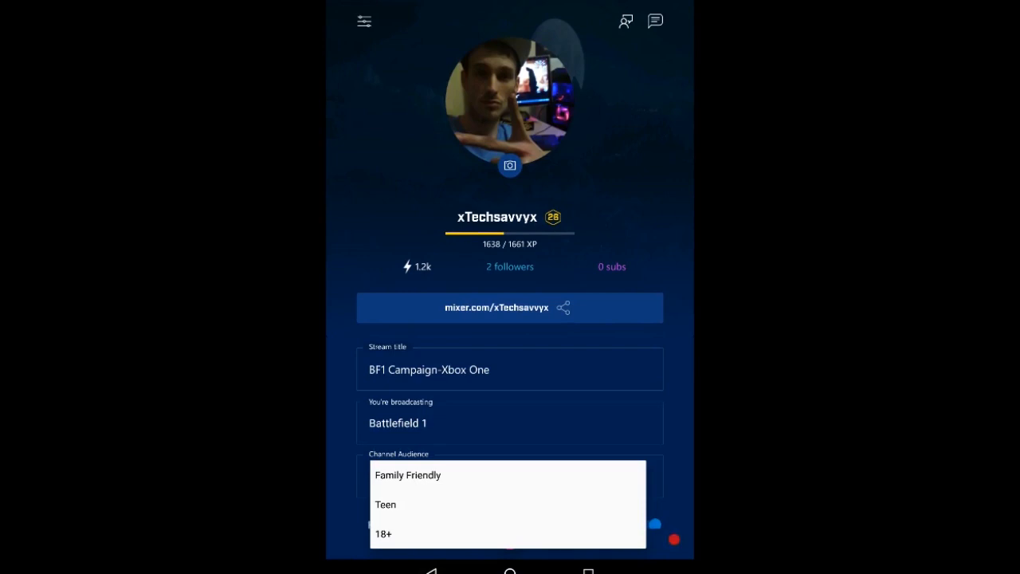
{"action": "left_click", "coordinate": [386, 503]}
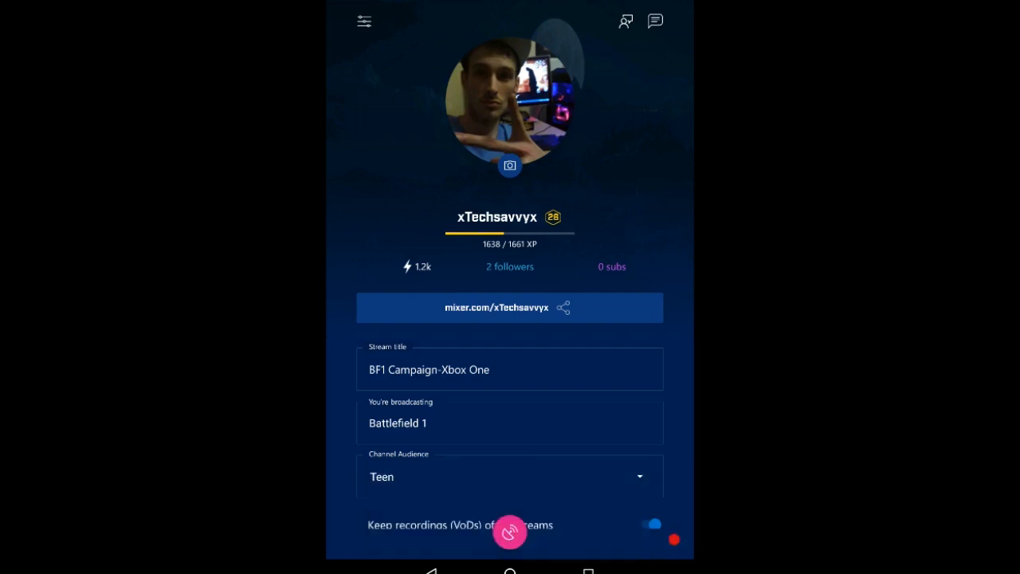
{"action": "left_click", "coordinate": [509, 369]}
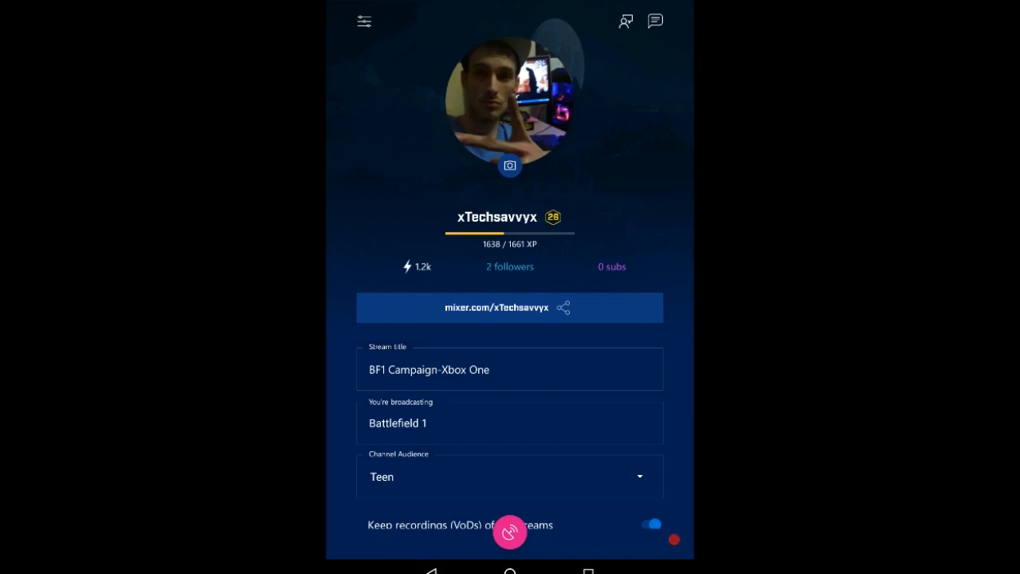
Step: Open Settings to review the broadcast, chat and 720p HD video options
{"action": "left_click", "coordinate": [364, 21]}
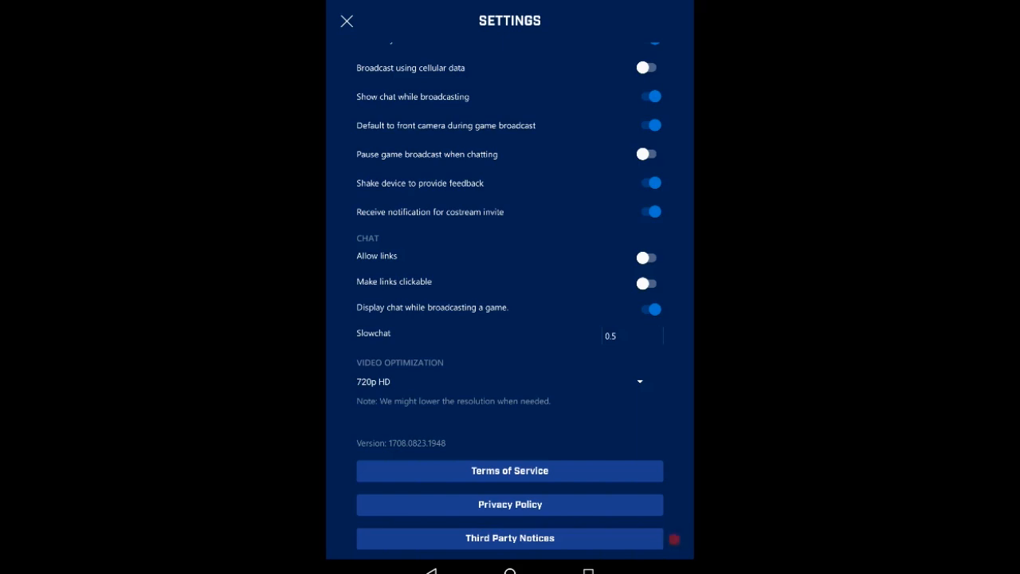
Step: Reselect 720p HD in the Video Optimization dropdown and close Settings
{"action": "left_click", "coordinate": [640, 381]}
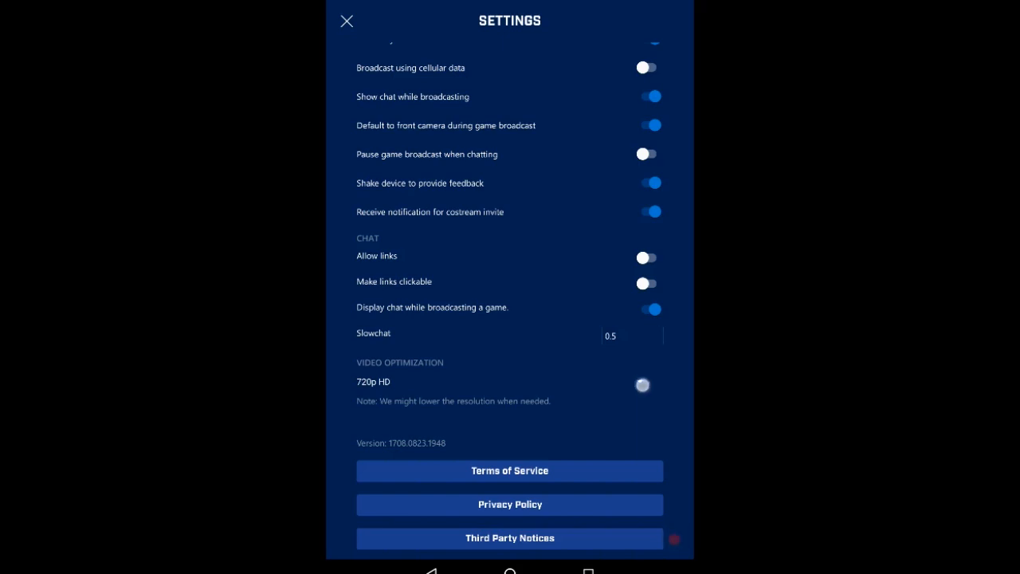
{"action": "left_click", "coordinate": [643, 385]}
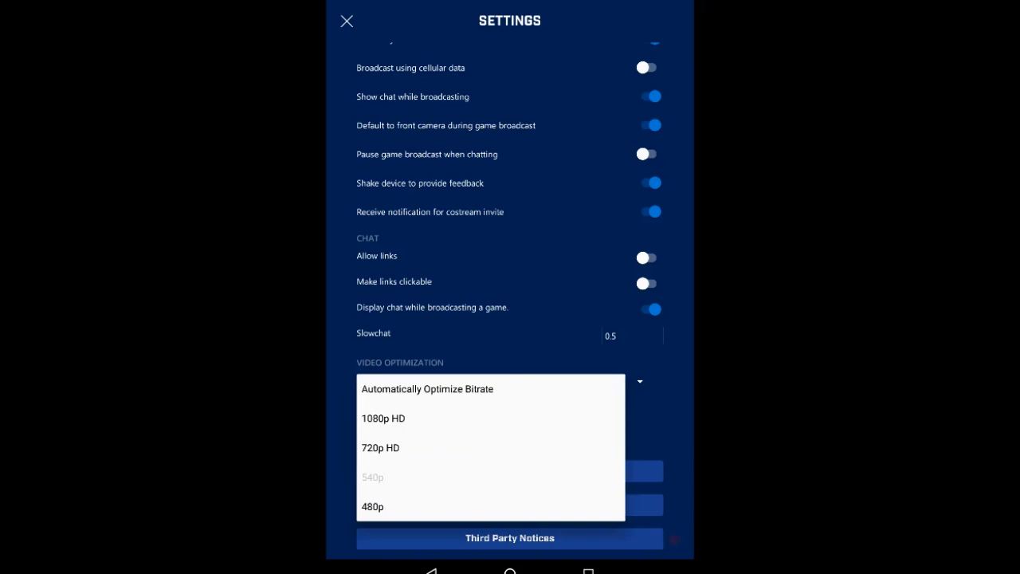
{"action": "left_click", "coordinate": [380, 447]}
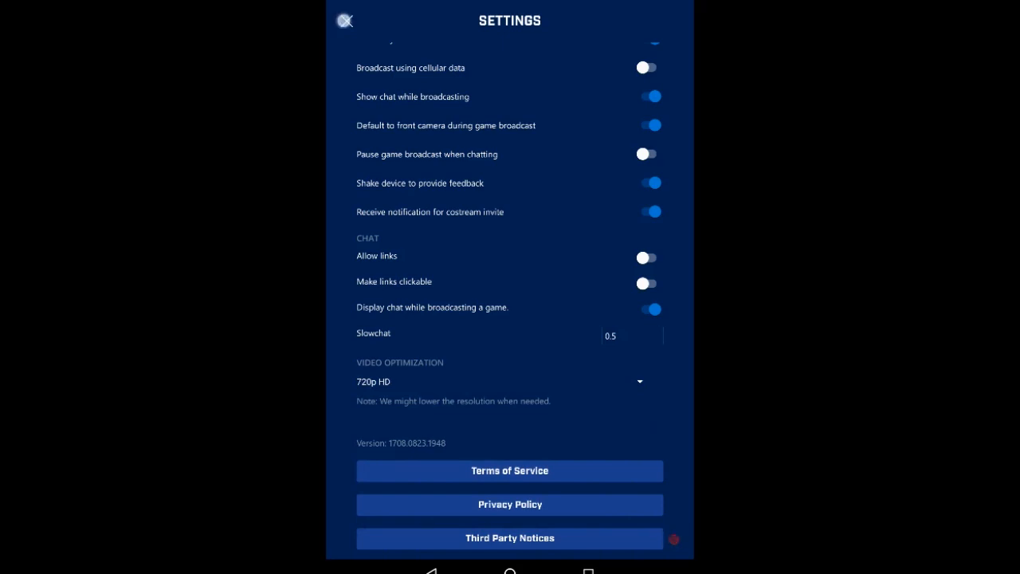
{"action": "left_click", "coordinate": [344, 20]}
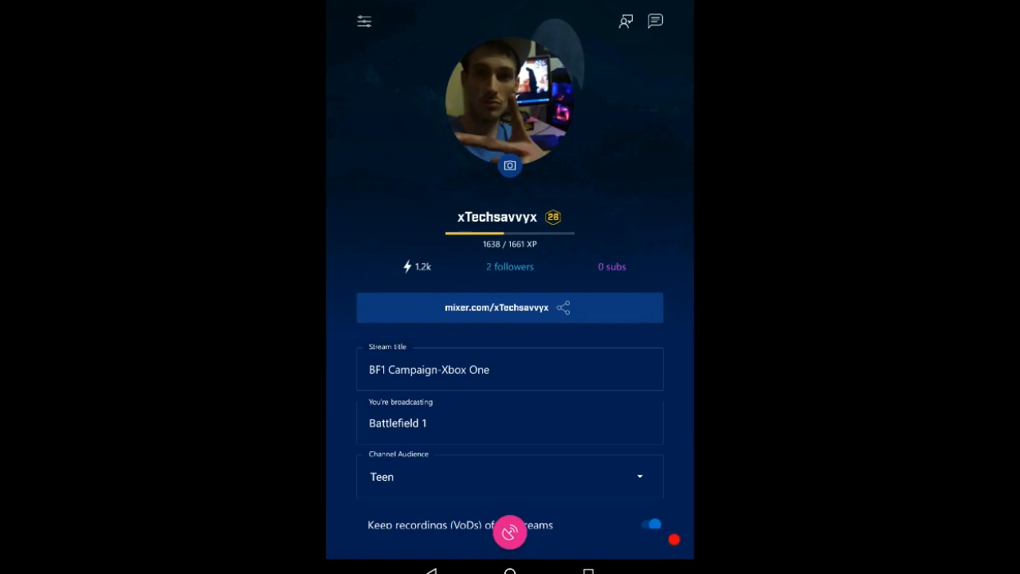
Step: Open the broadcast view showing the camera preview from the profile screen
{"action": "left_click", "coordinate": [509, 532]}
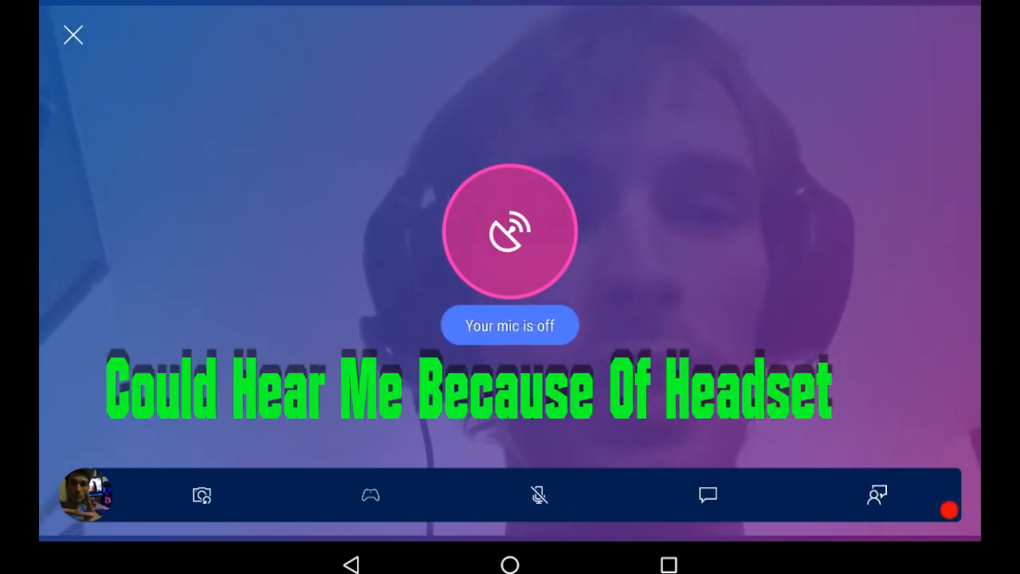
Step: Unmute the crossed-out microphone in the bottom toolbar
{"action": "left_click", "coordinate": [539, 494]}
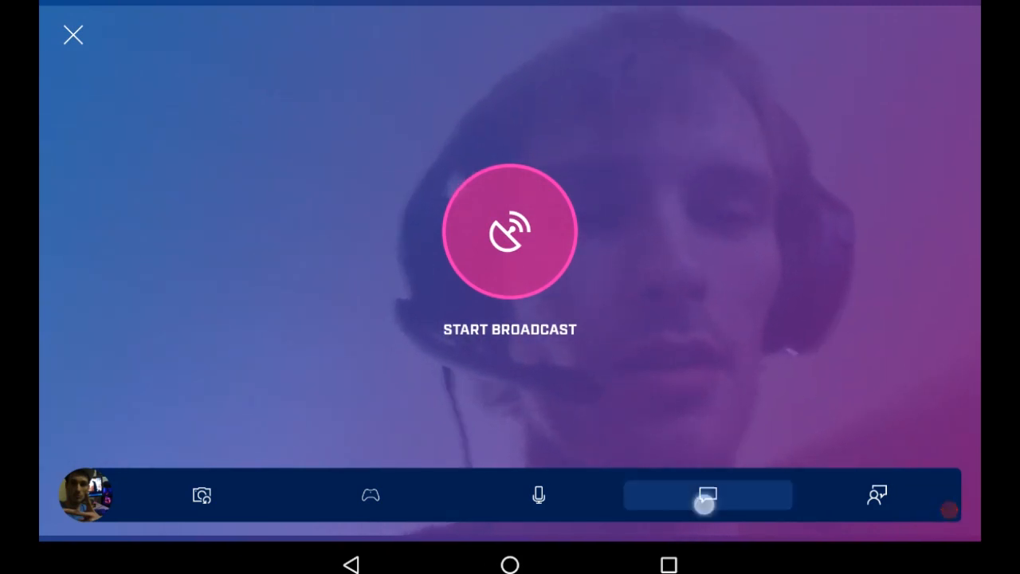
Step: Open the Chat tab showing the two 'lol' messages
{"action": "left_click", "coordinate": [706, 495]}
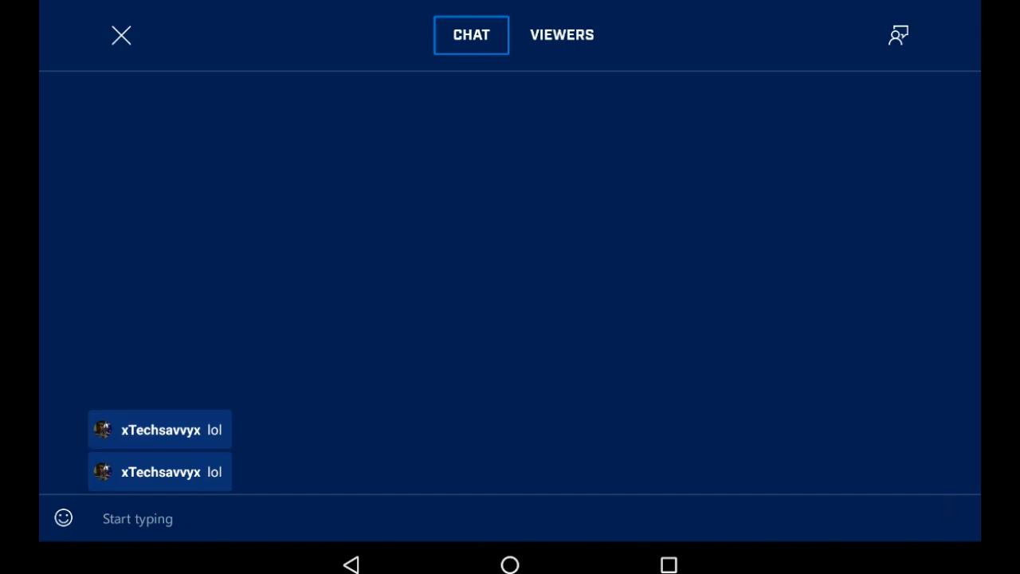
Step: Open the Feedback form and close it without sending anything
{"action": "left_click", "coordinate": [561, 34]}
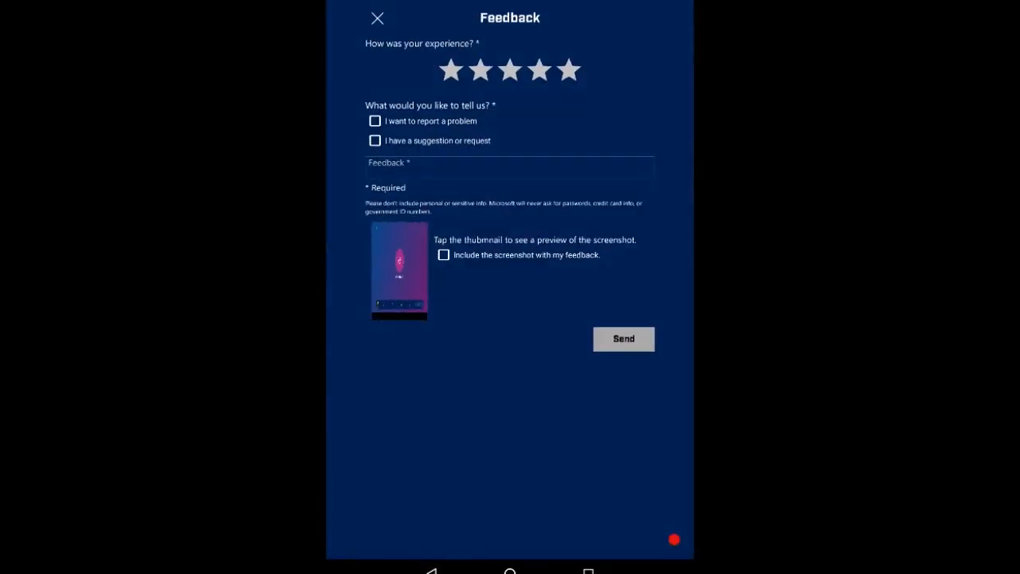
{"action": "left_click", "coordinate": [377, 18]}
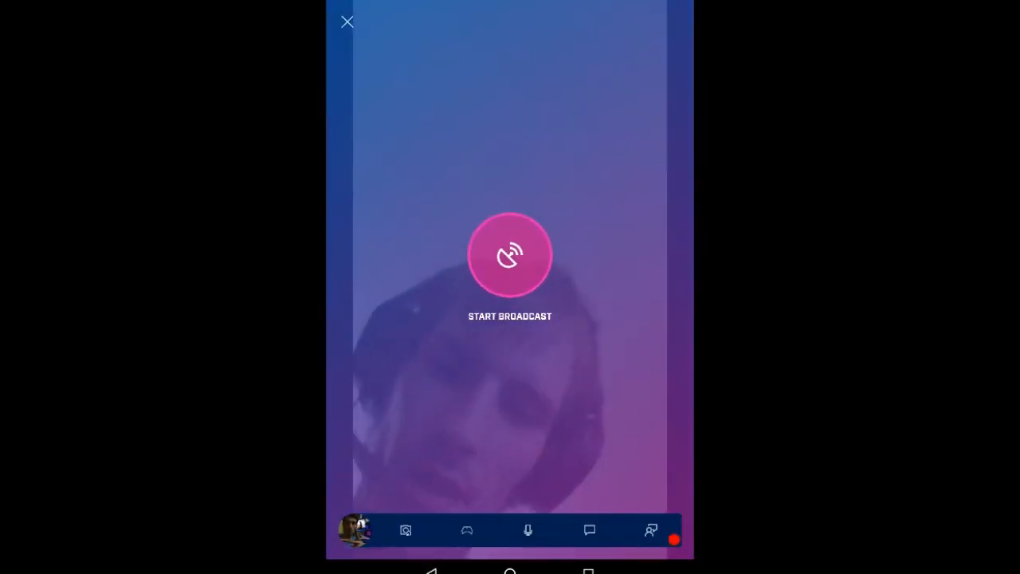